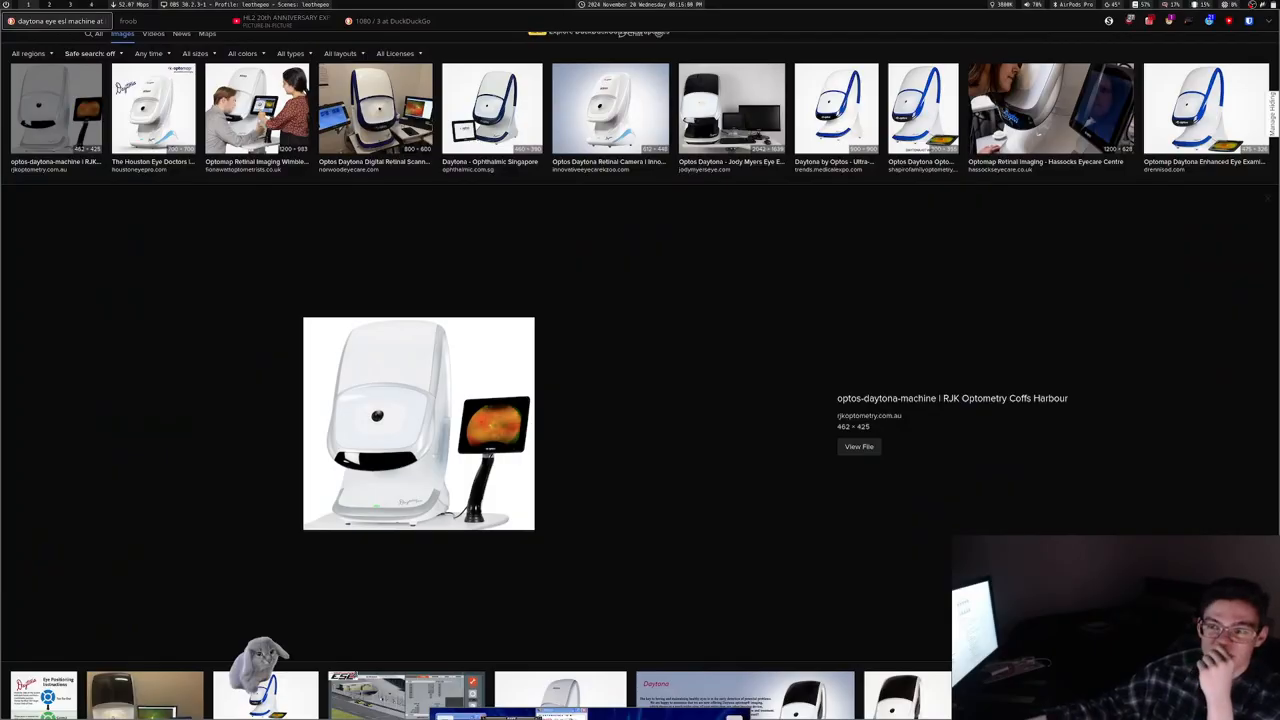
Step: Enlarge the norwoodeyecare.com Optos Daytona Digital Retinal Scanner photo in the preview panel
click(374, 108)
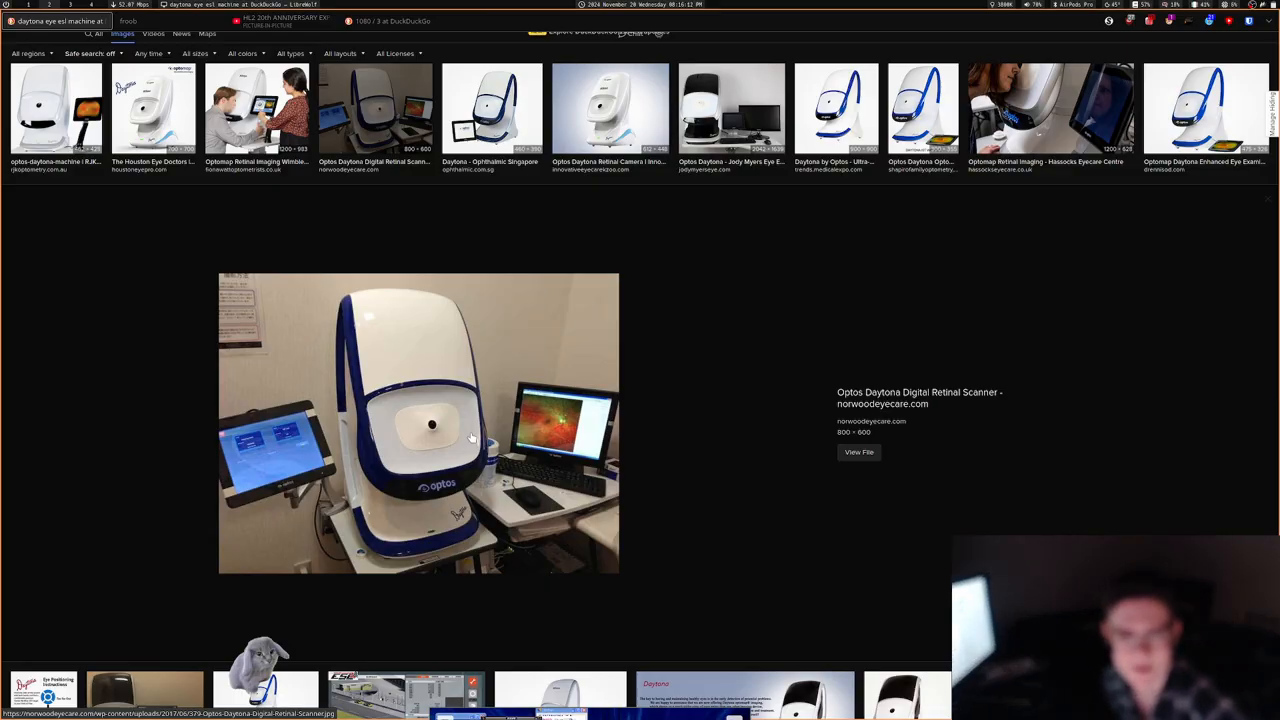
mouse_move(472, 428)
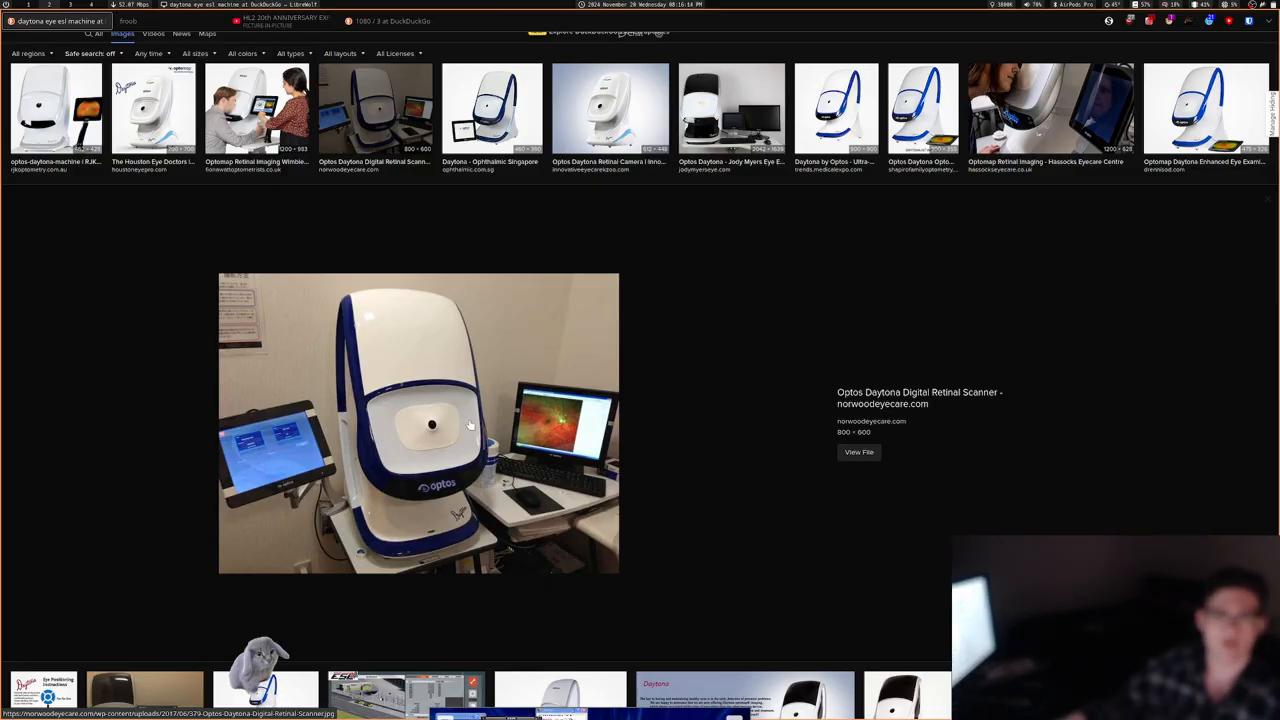
mouse_move(410, 478)
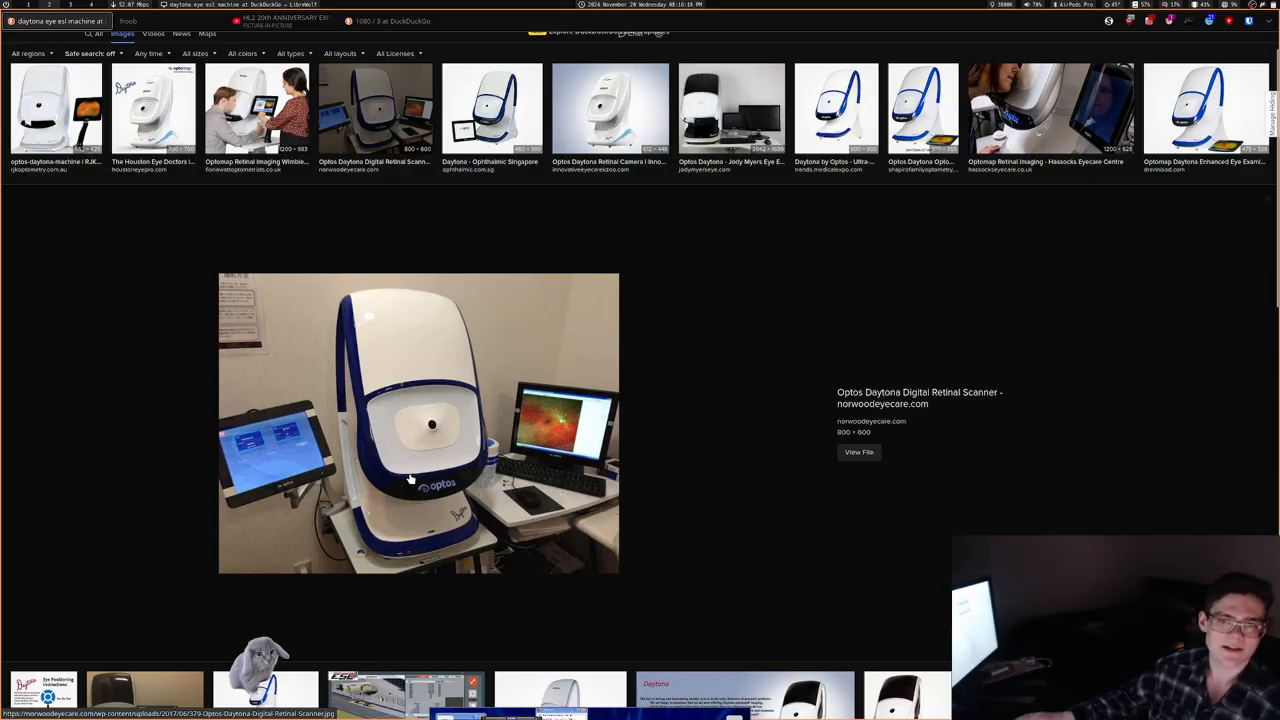